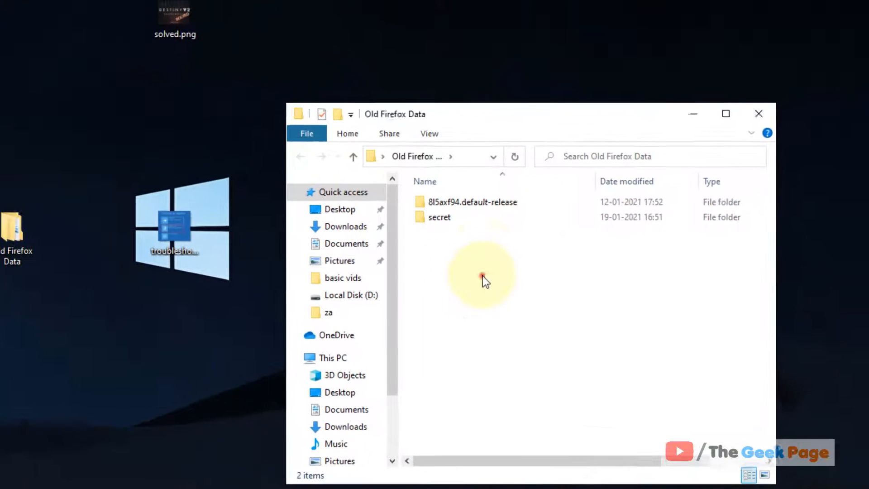
Keep hidden files, folders and drives shown in the advanced folder view settings.
left_click(440, 216)
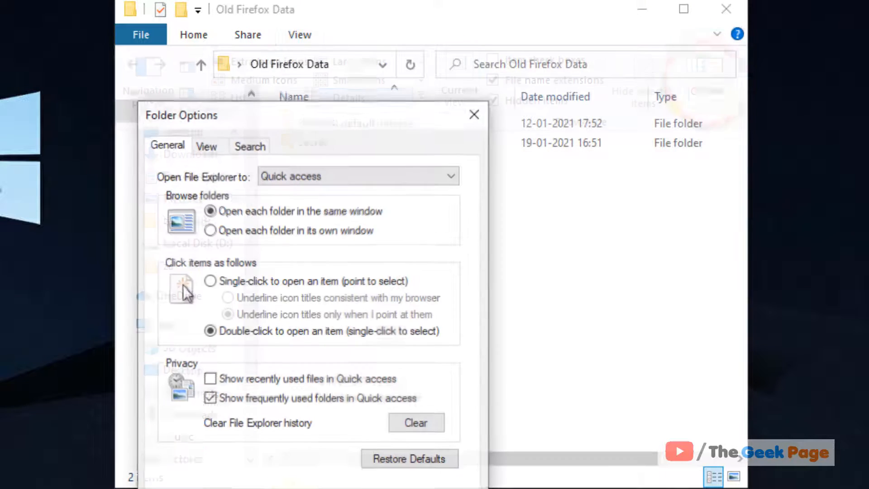
left_click(207, 145)
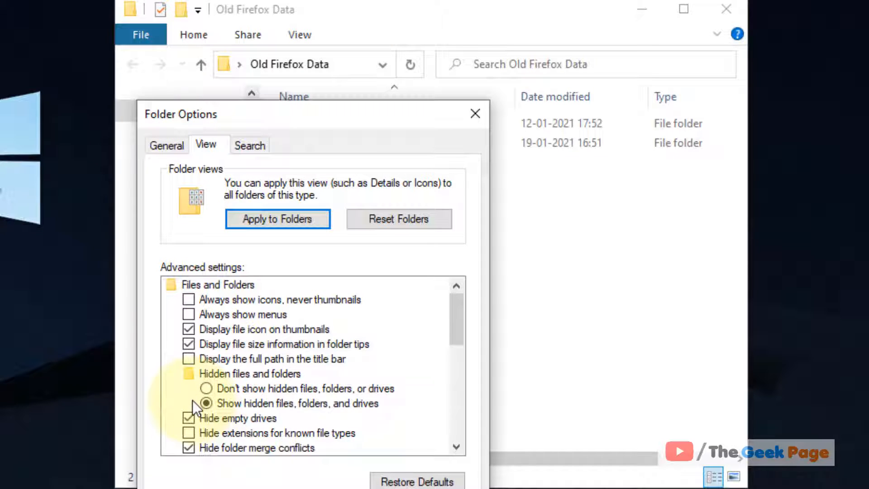
left_click(206, 403)
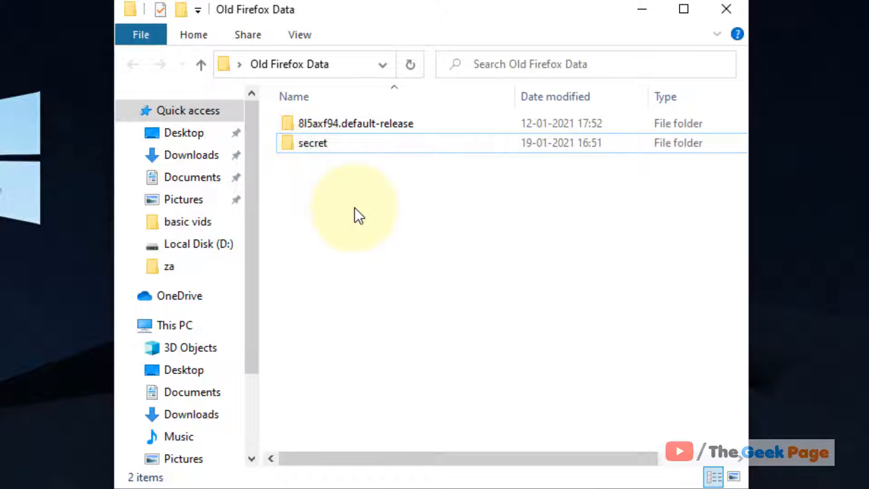
mouse_move(308, 202)
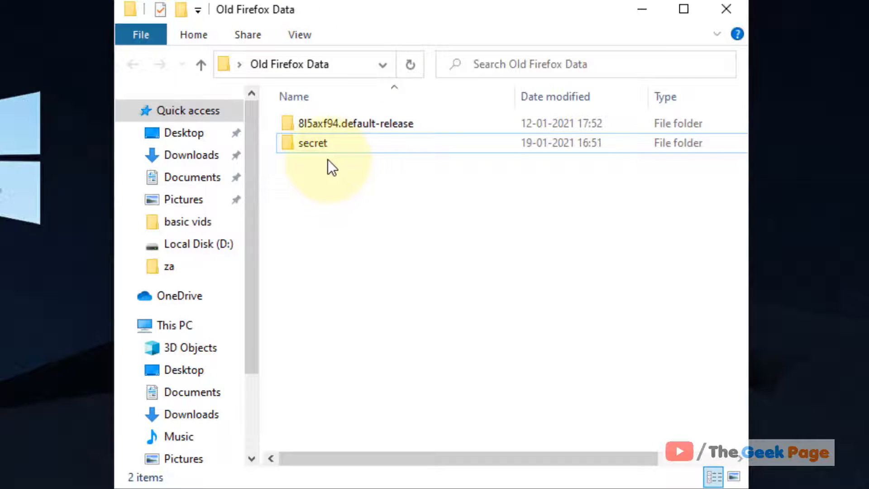
Open a PowerShell window in the Old Firefox Data folder from the extended context menu.
left_click(313, 143)
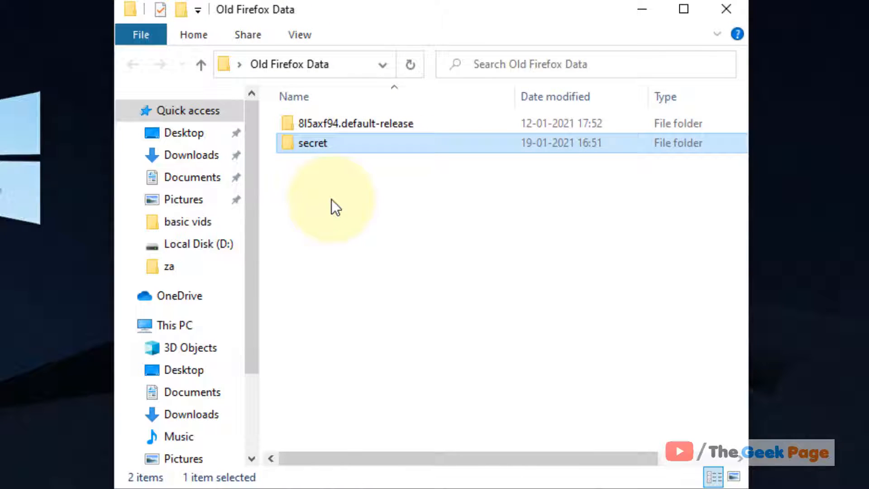
left_click(377, 210)
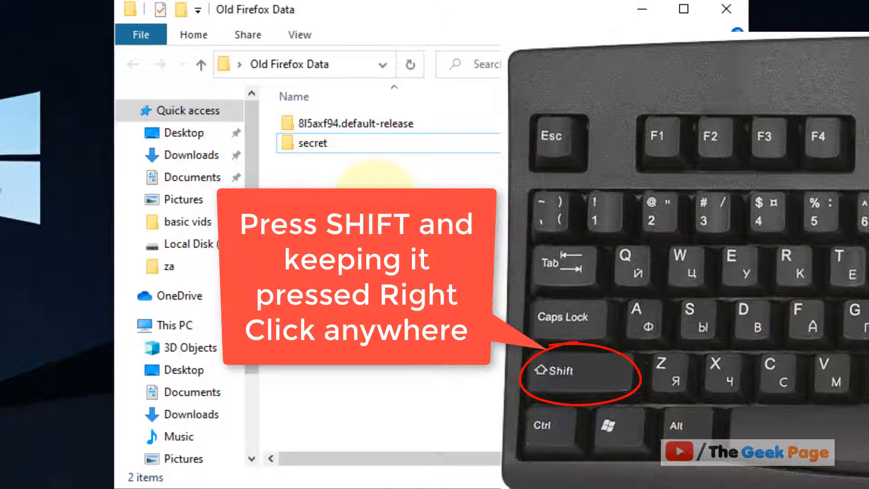
right_click(388, 305)
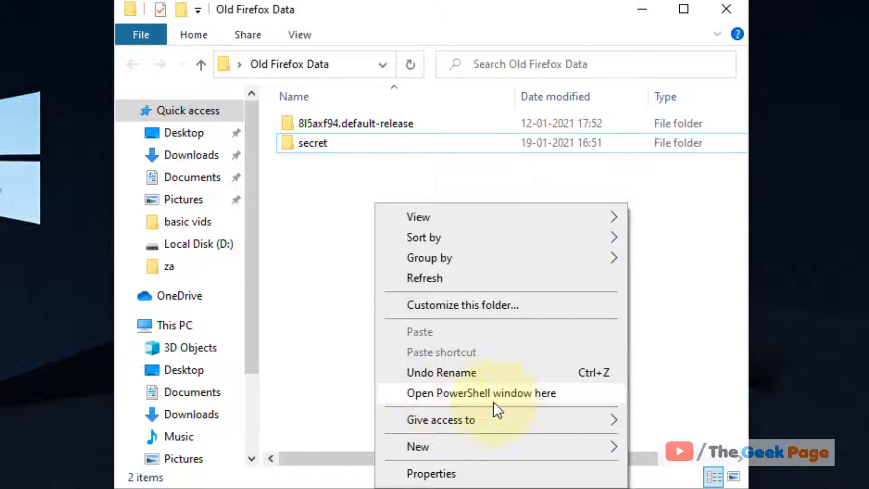
left_click(481, 393)
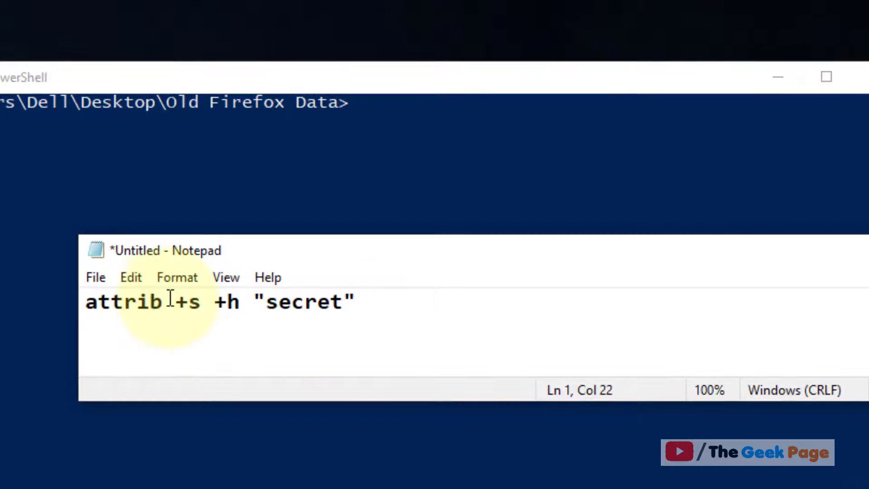
Replace the placeholder folder name in the Notepad draft with secret and select the line for copying.
left_click(178, 302)
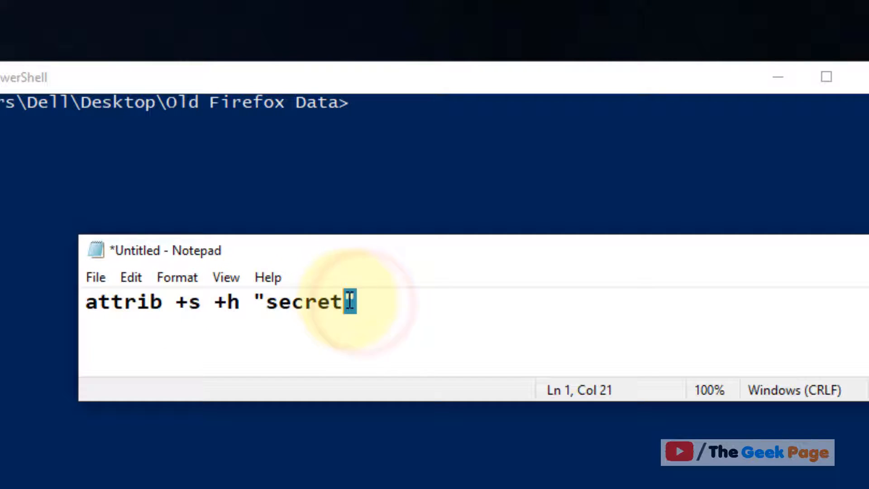
double_click(302, 301)
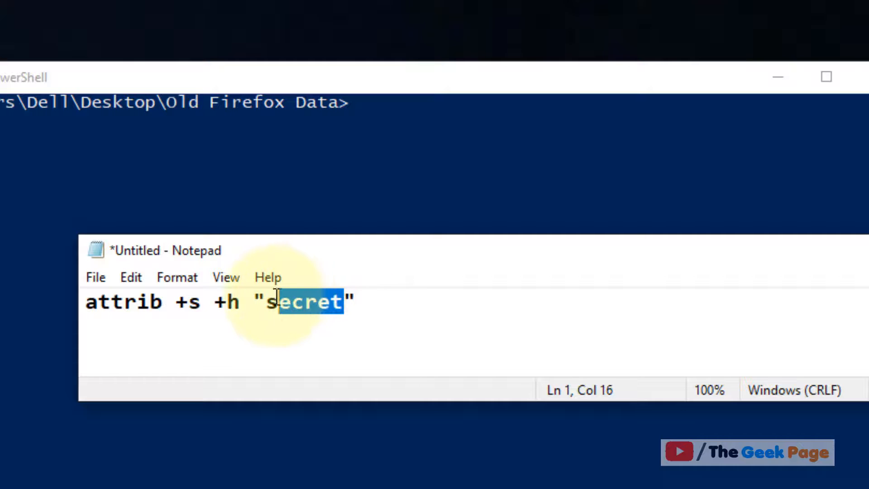
type("name")
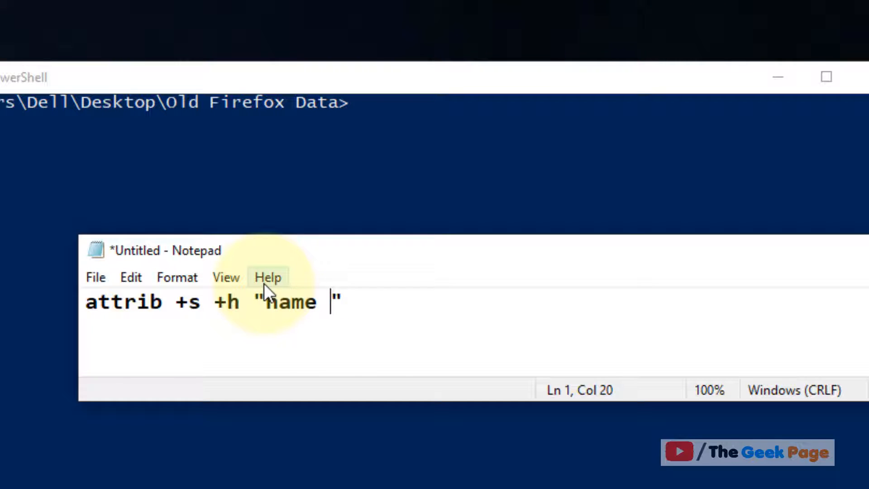
type("of the folder")
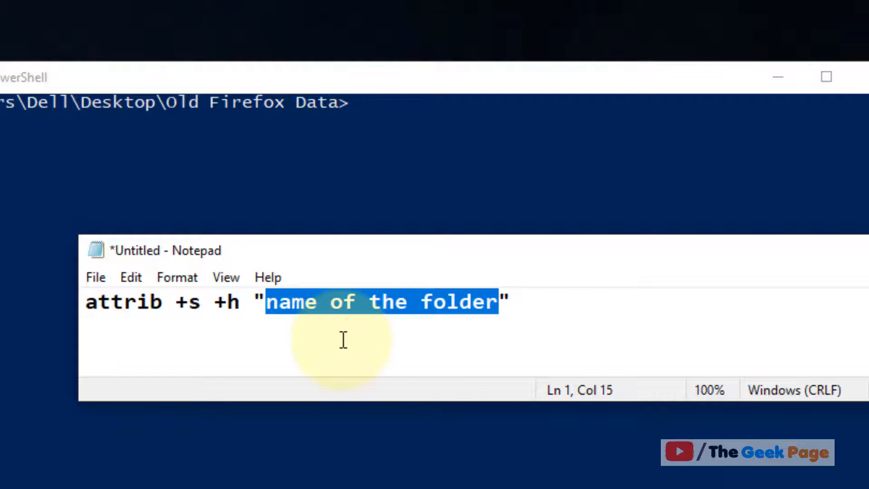
type("secret")
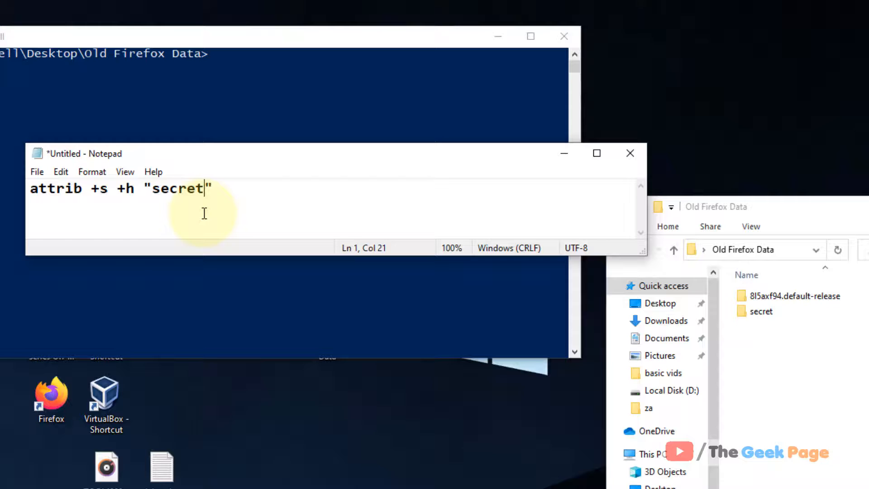
key("ctrl+a")
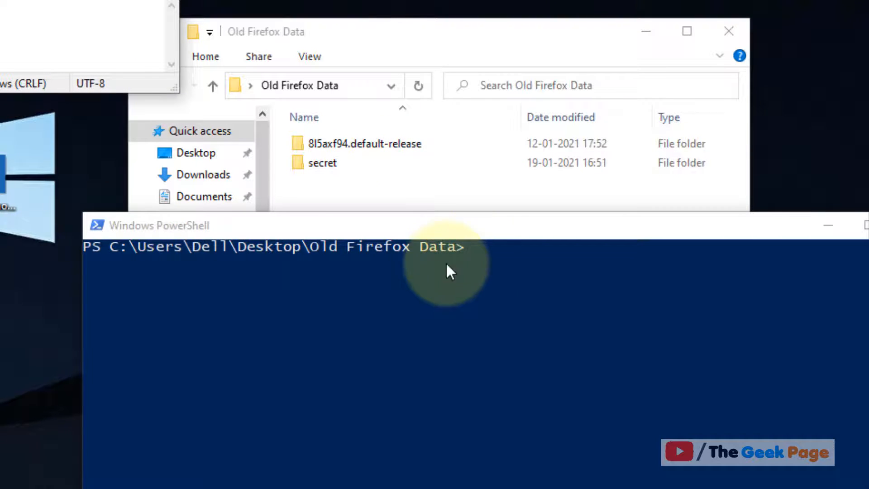
Run attrib +s +h "secret" in PowerShell and refresh the Explorer listing.
type("attrib +s +h \"secret\"")
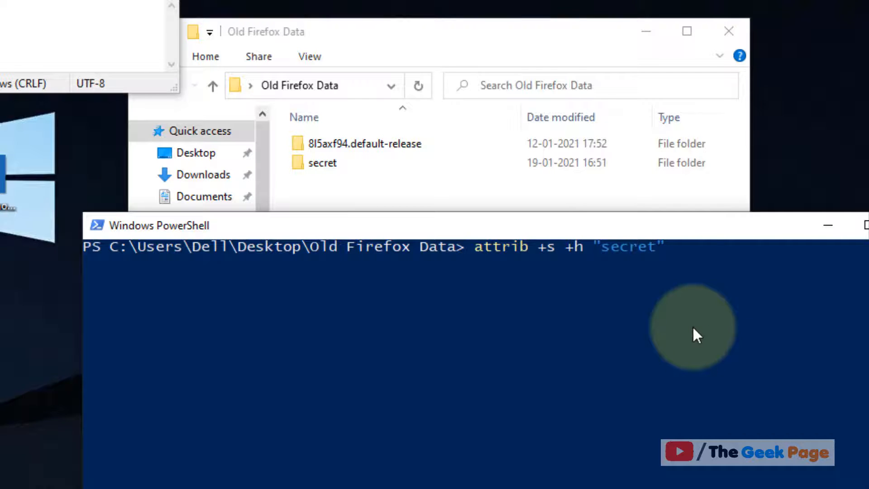
key("Return")
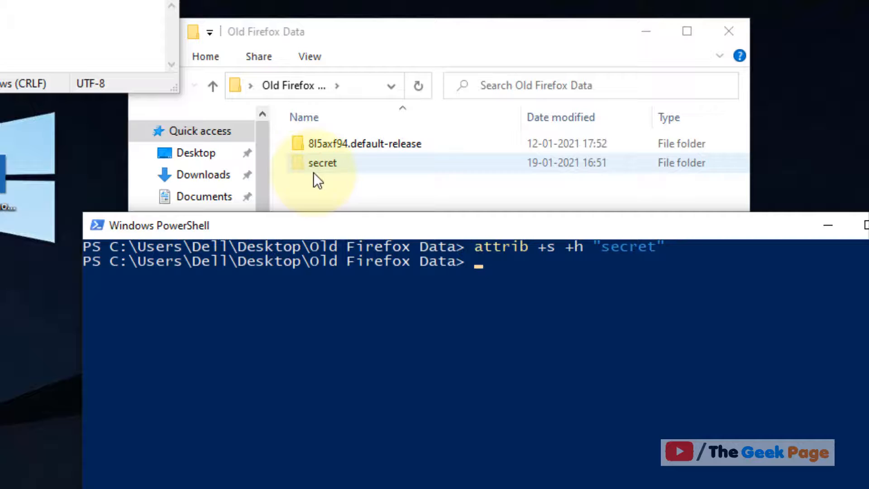
right_click(319, 182)
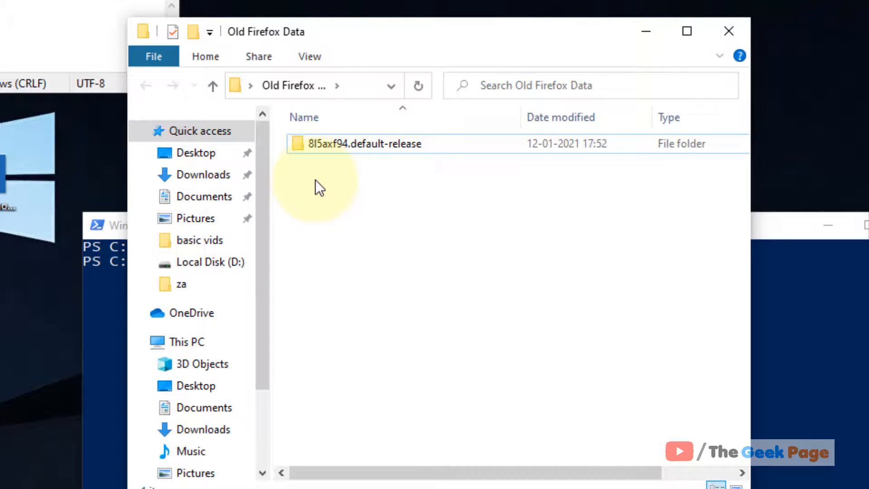
mouse_move(324, 133)
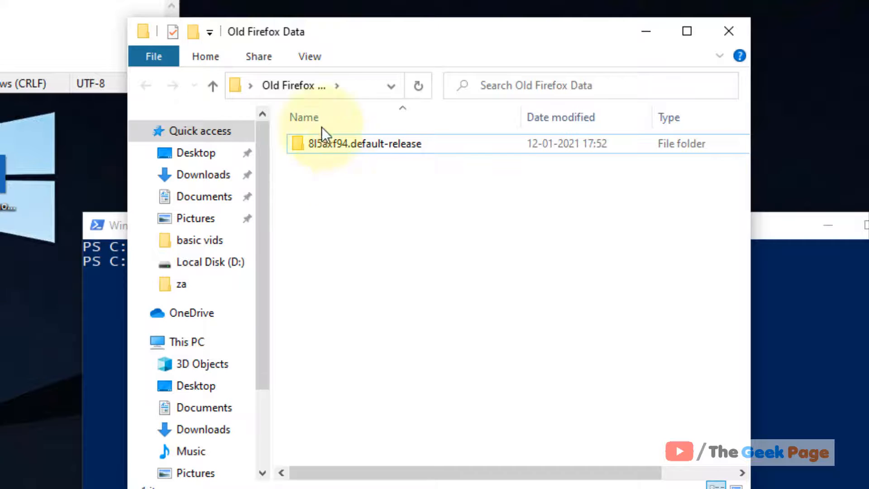
mouse_move(308, 56)
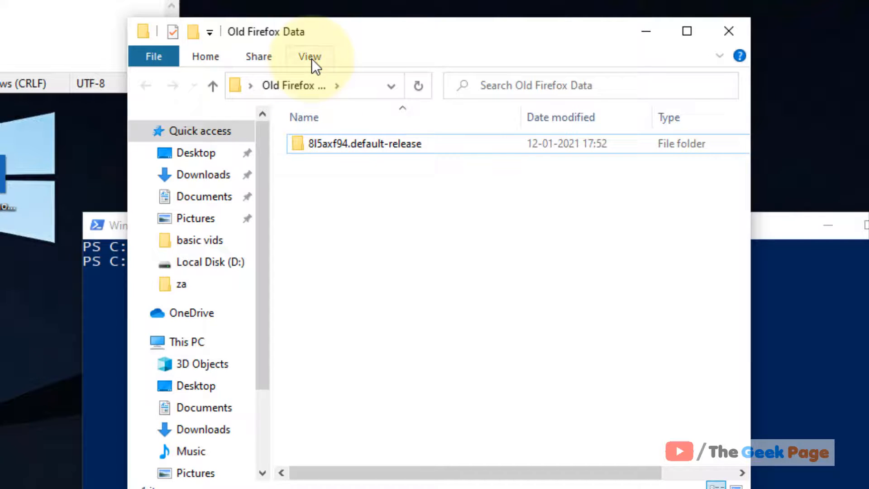
Check the Folder Options View tab to confirm hidden items are shown, then close it.
left_click(310, 56)
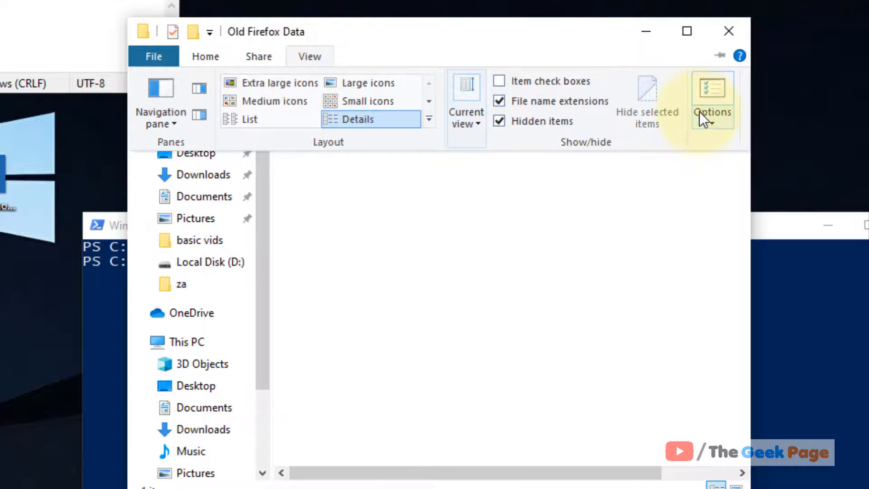
left_click(712, 96)
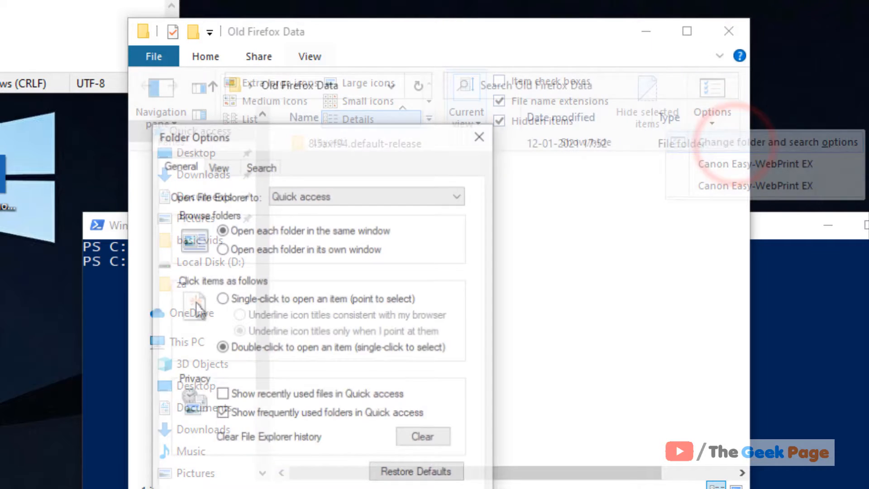
left_click(217, 166)
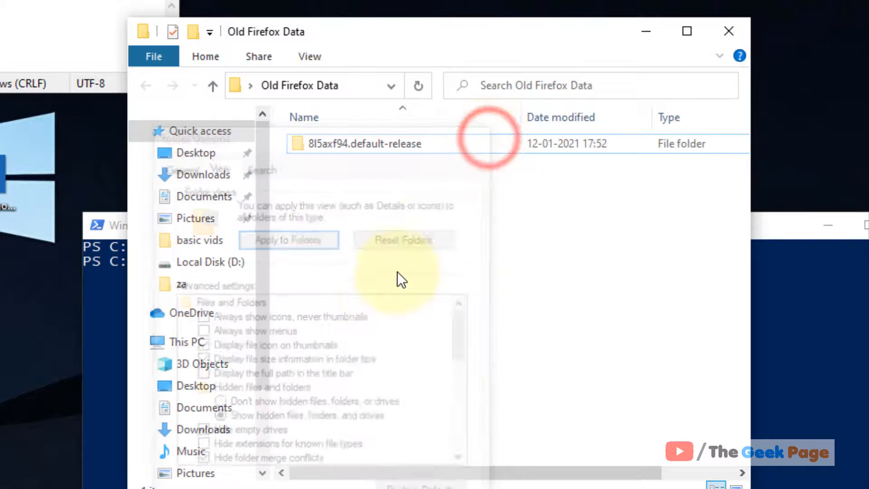
left_click(288, 240)
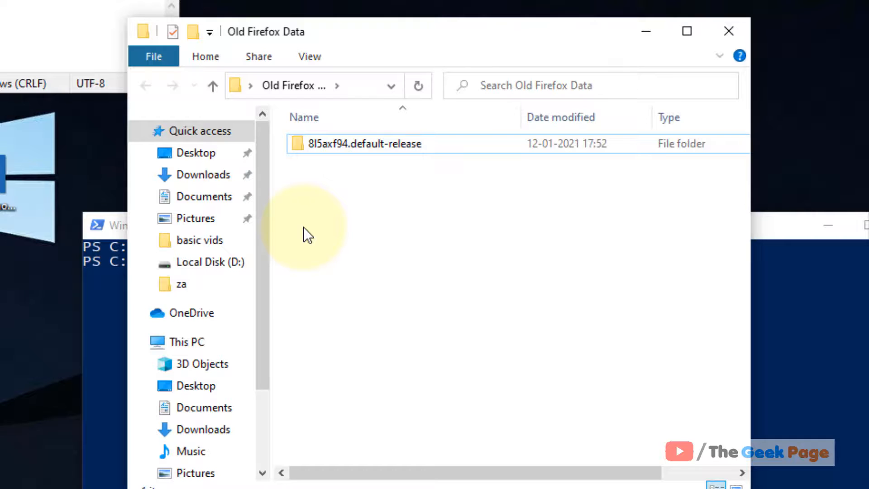
mouse_move(274, 239)
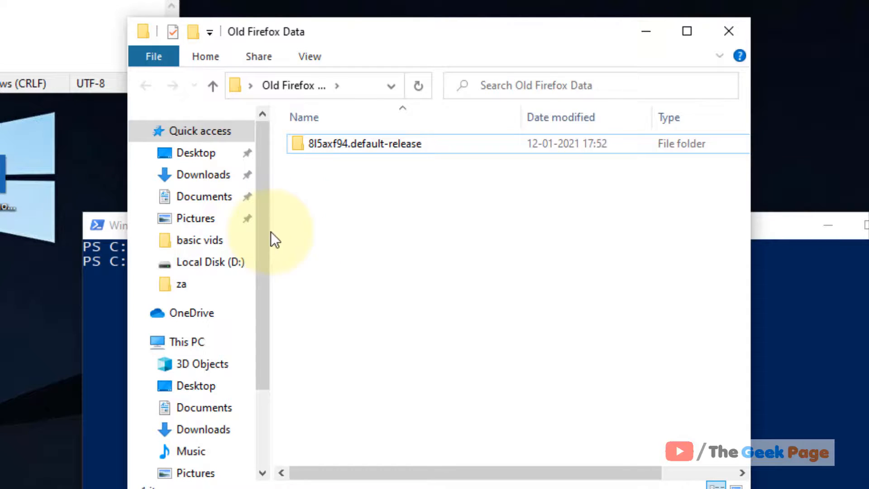
mouse_move(643, 32)
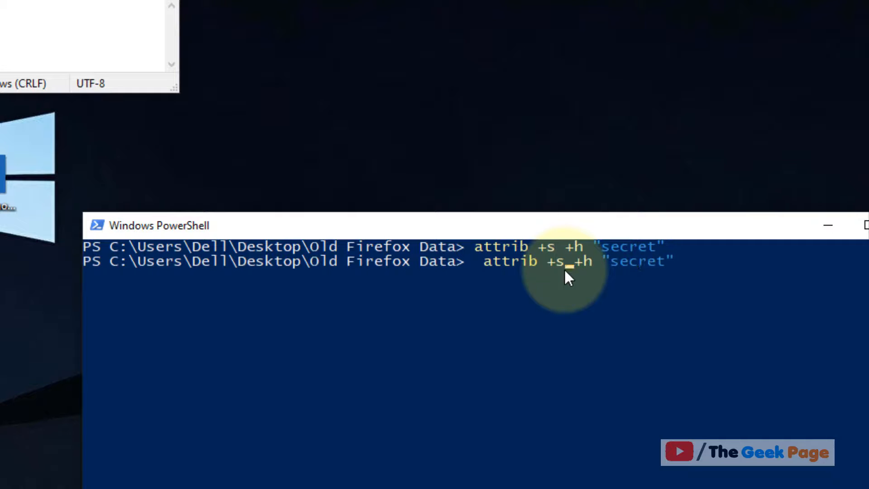
Change the attrib switches to -s and -h to unhide the secret folder.
type("-s")
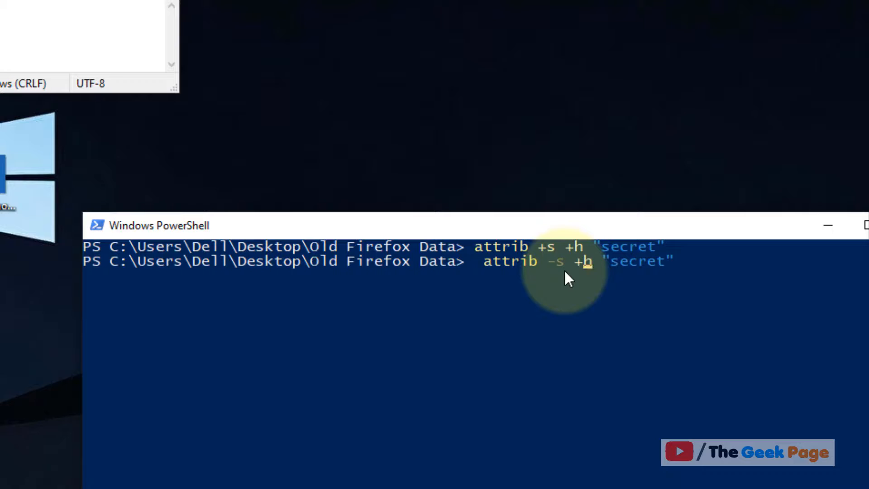
type("-h")
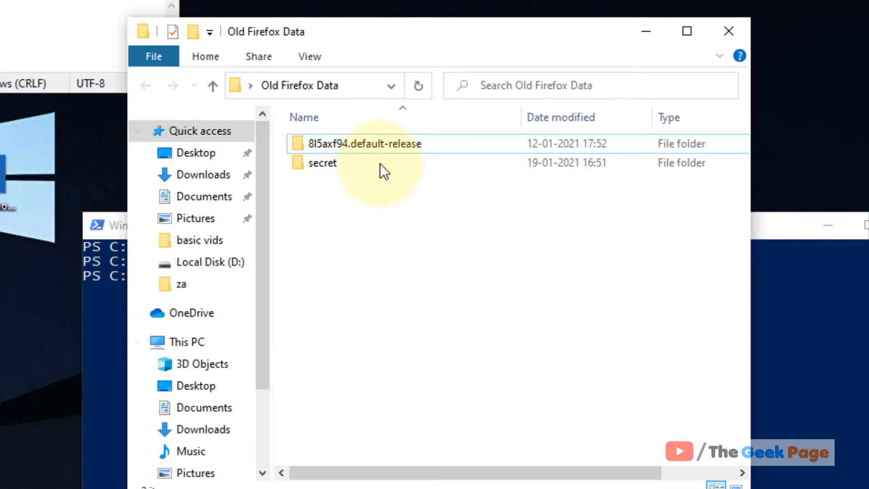
left_click(324, 162)
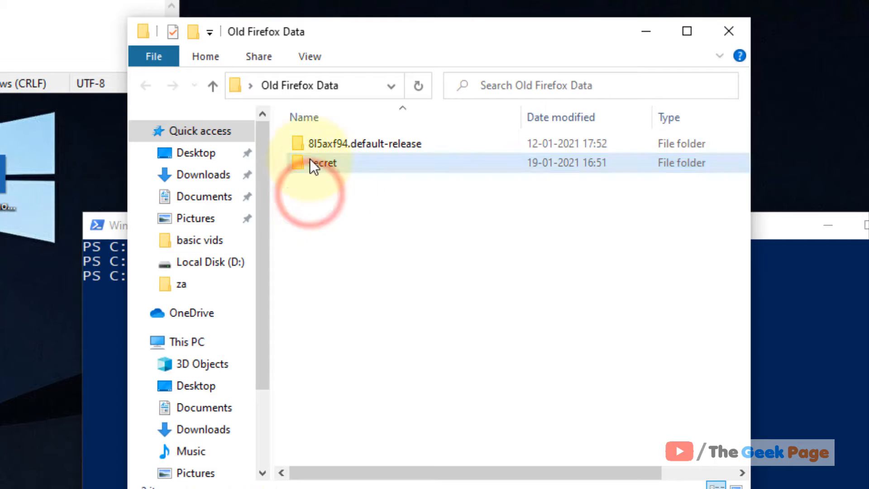
left_click(335, 255)
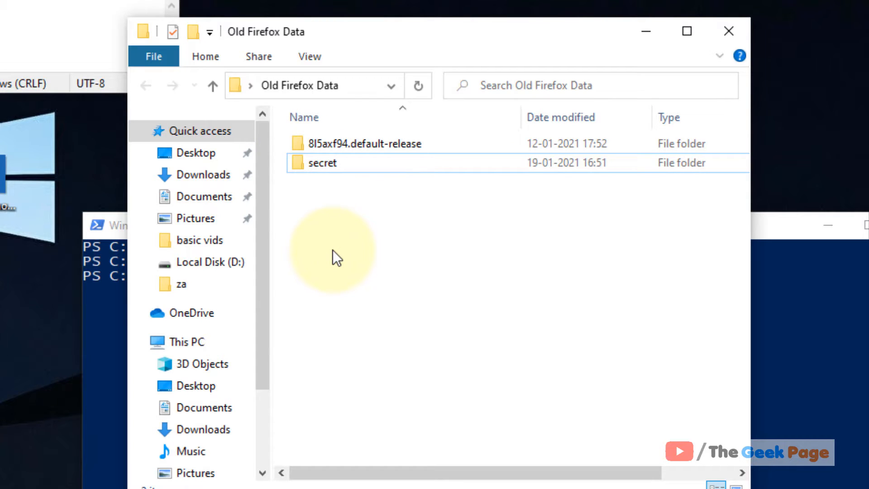